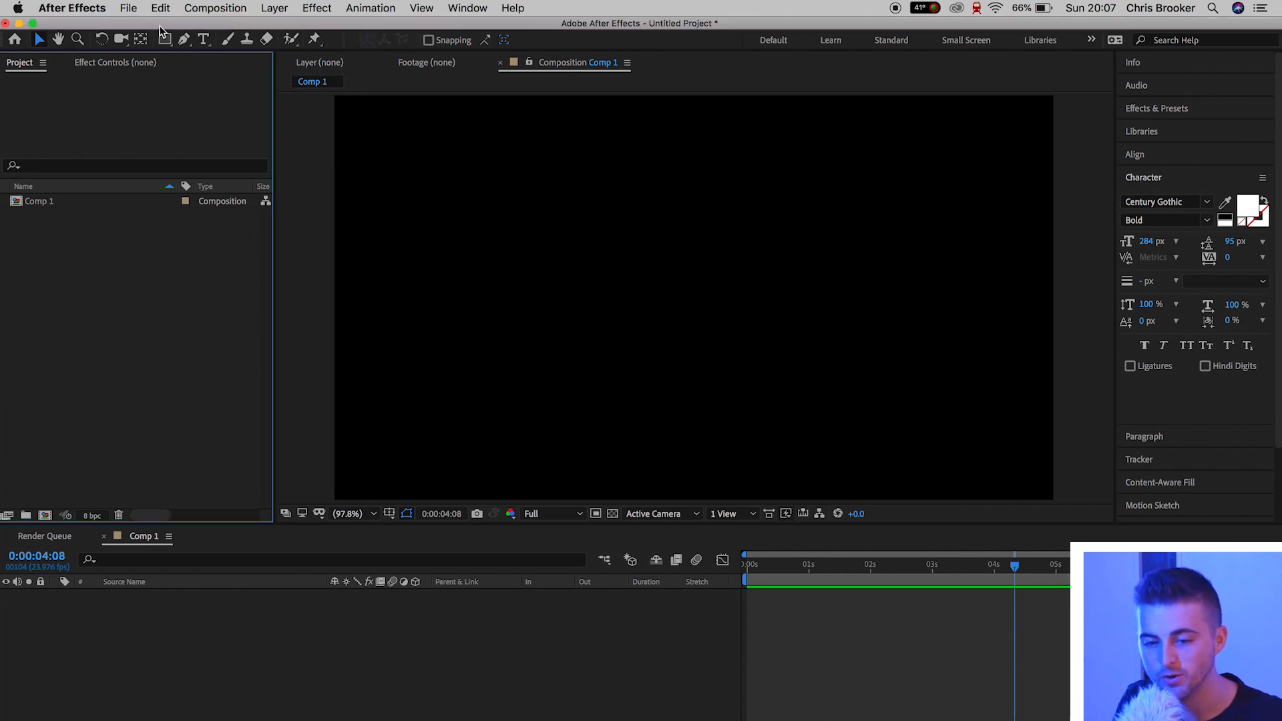
# Step: Draw a circle with the Ellipse Tool and set its fill to None
pyautogui.click(164, 39)
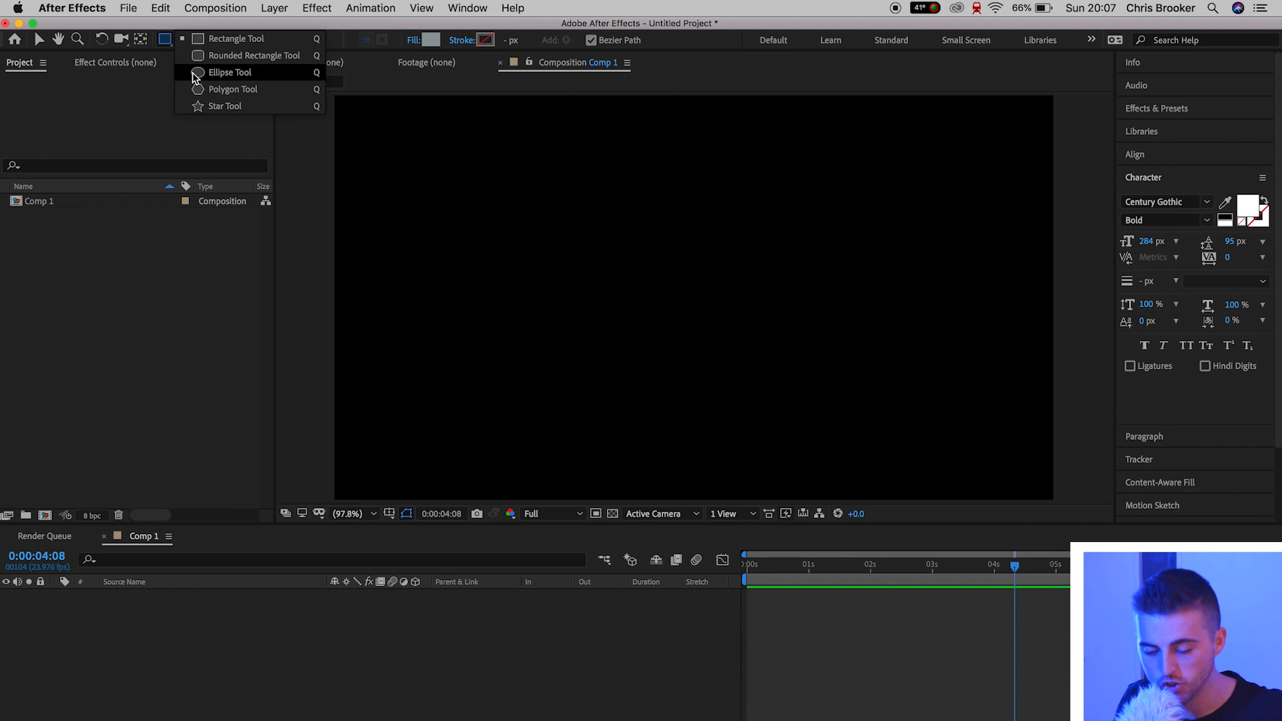
pyautogui.click(230, 72)
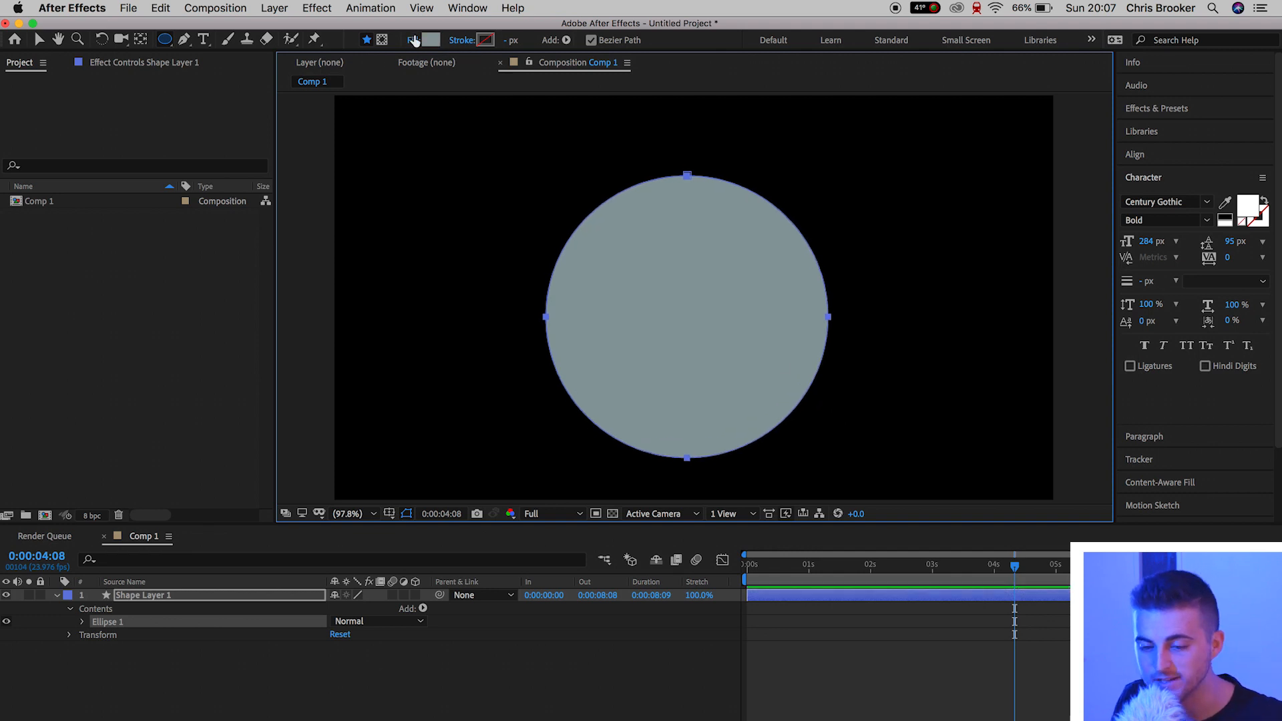
pyautogui.moveTo(412, 40)
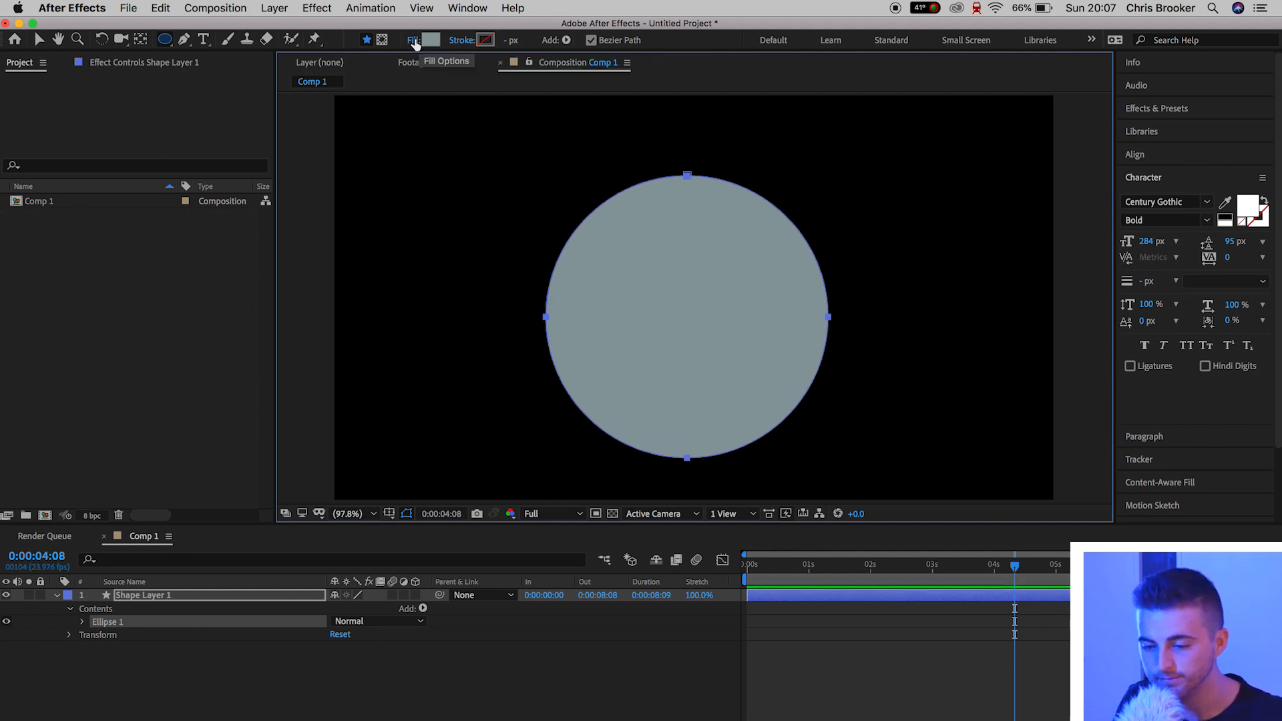
pyautogui.click(412, 39)
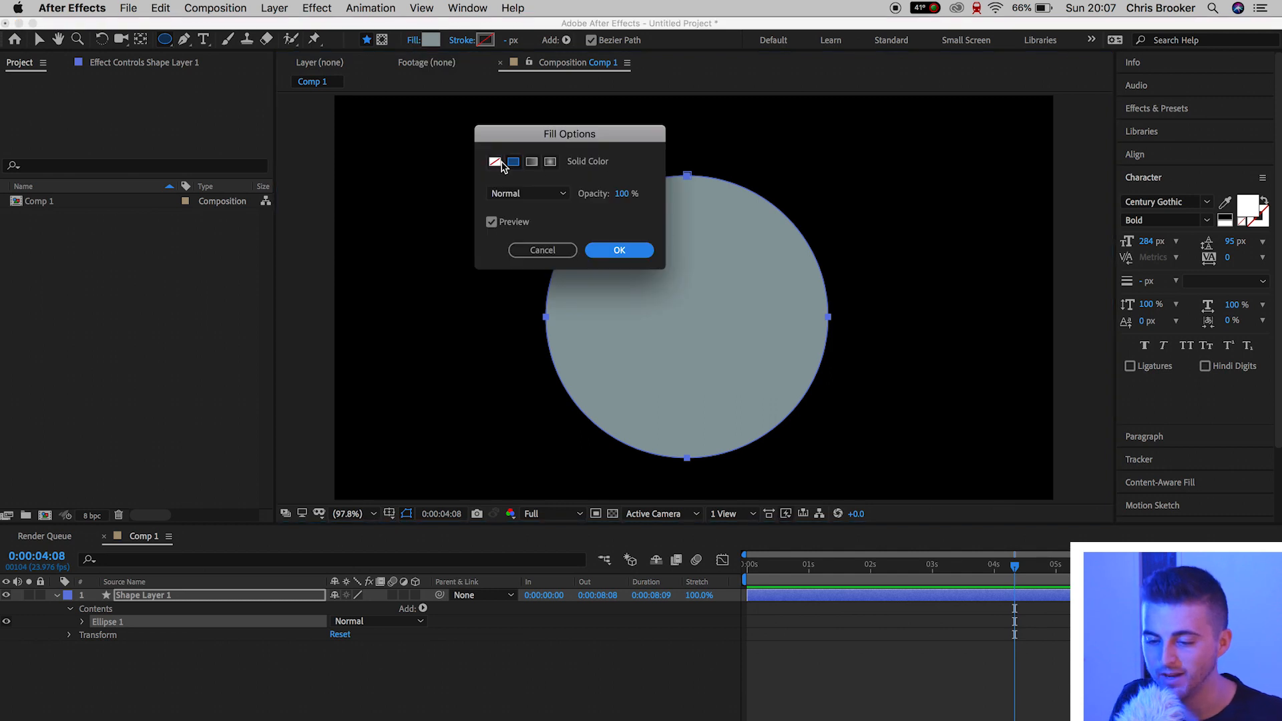
pyautogui.click(495, 161)
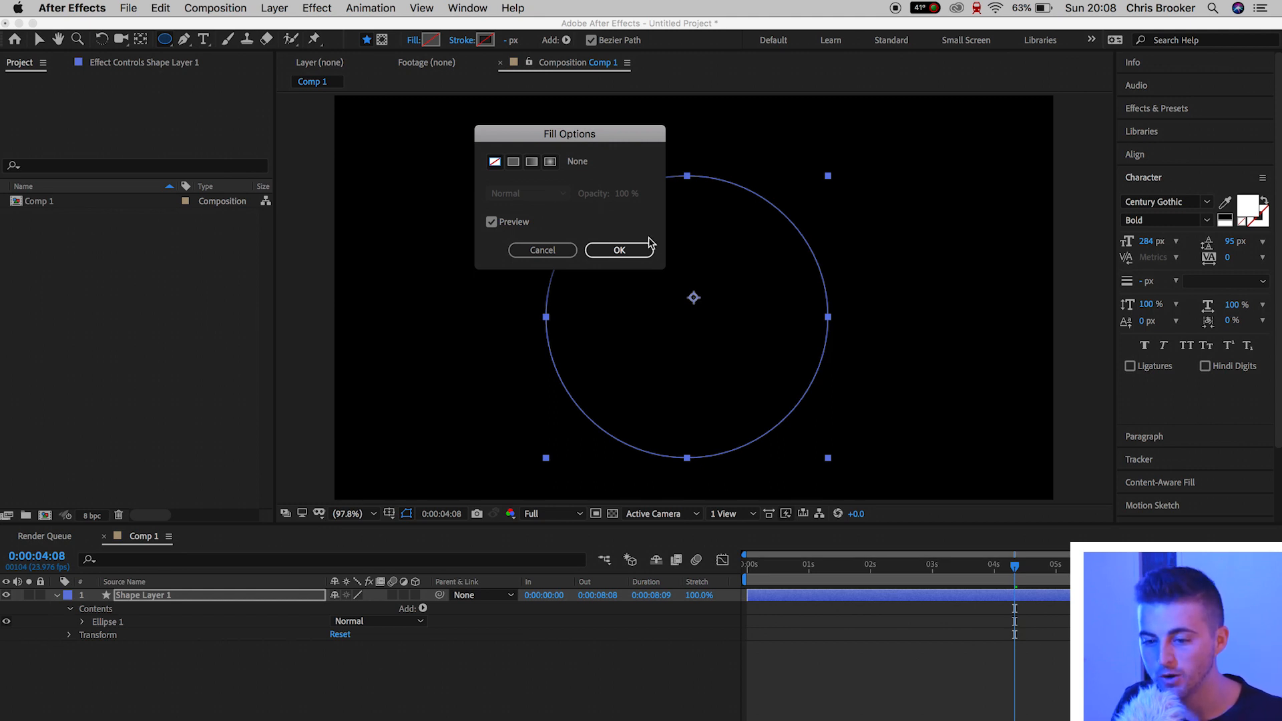
# Step: Give the circle a Solid Color stroke in aqua (00FFE7)
pyautogui.click(463, 40)
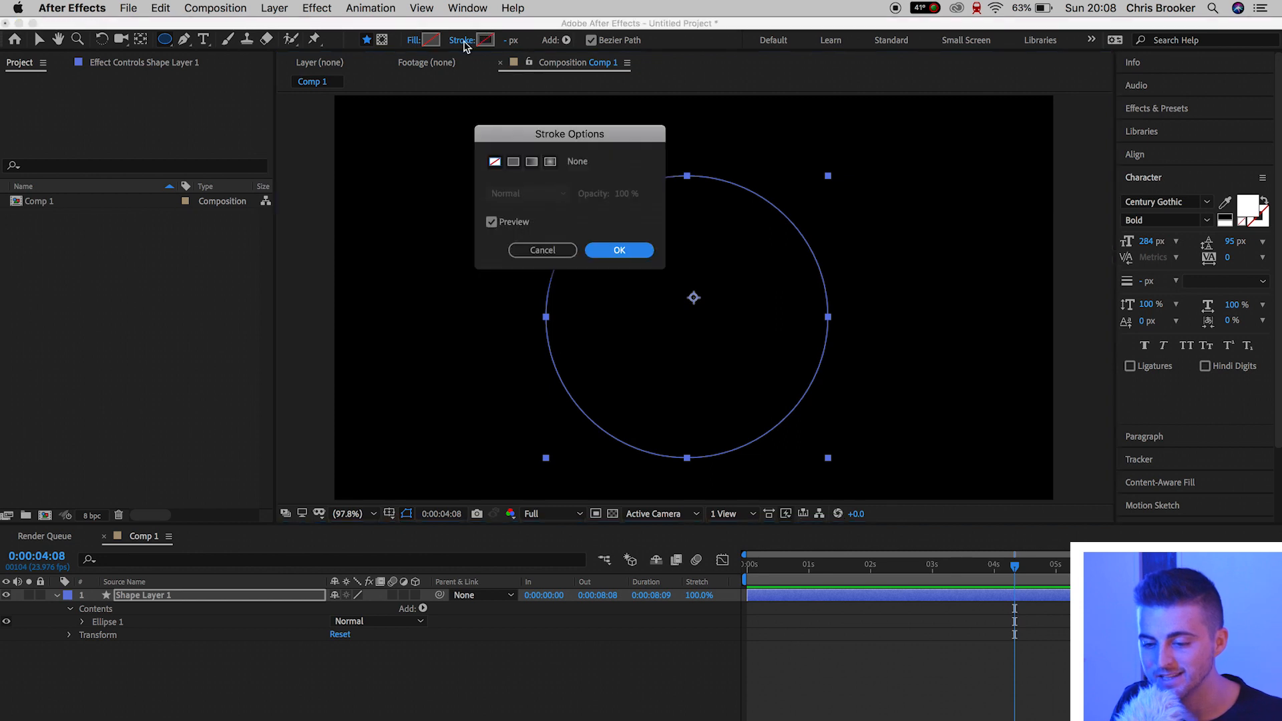
pyautogui.click(512, 161)
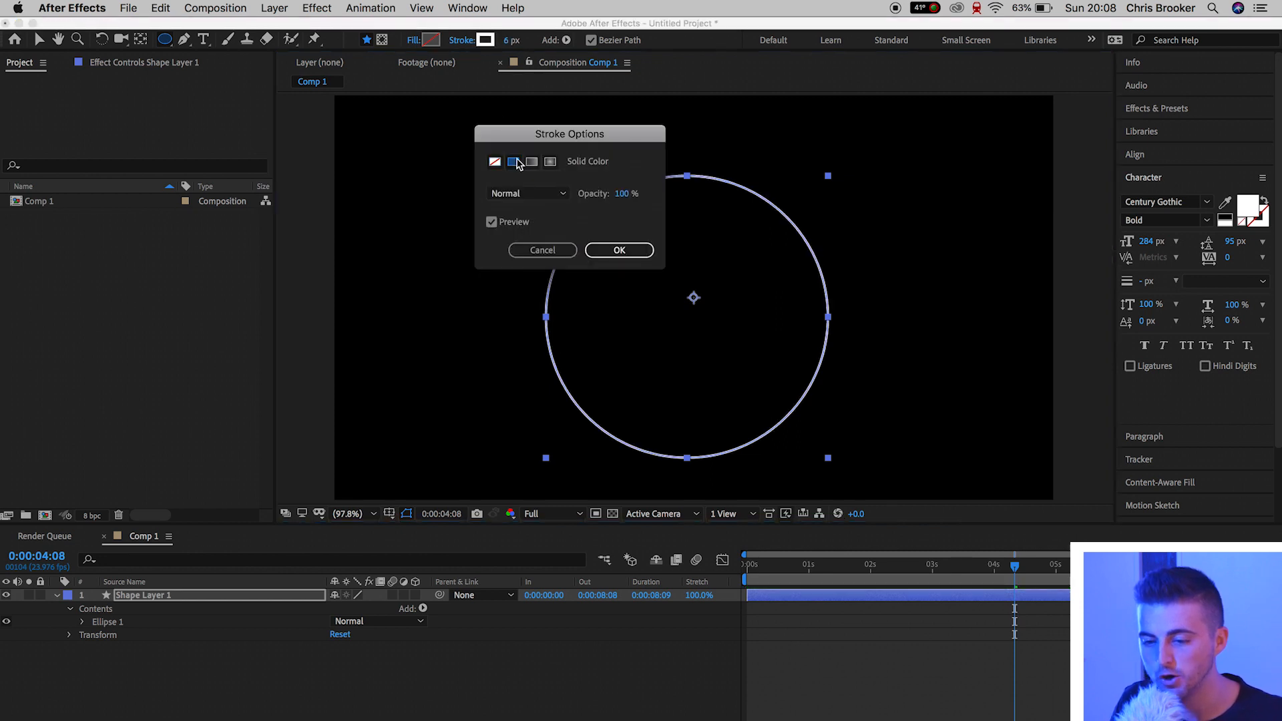
pyautogui.click(619, 249)
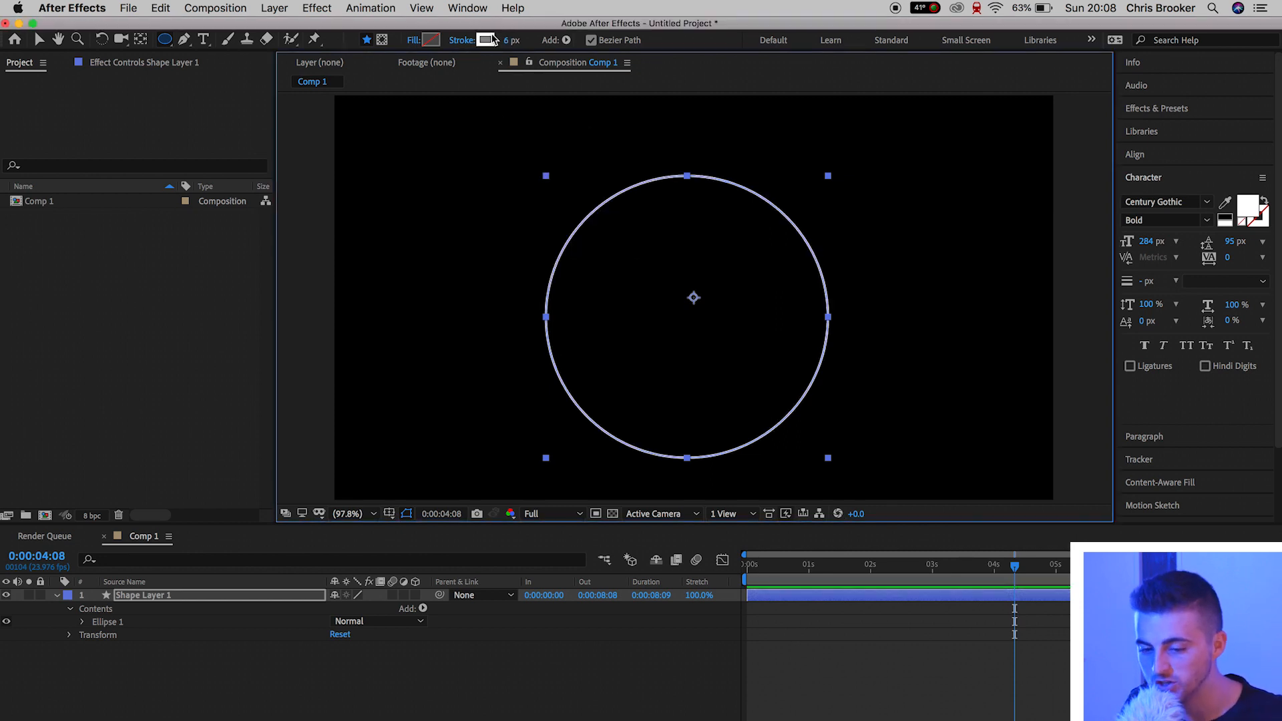
pyautogui.click(485, 40)
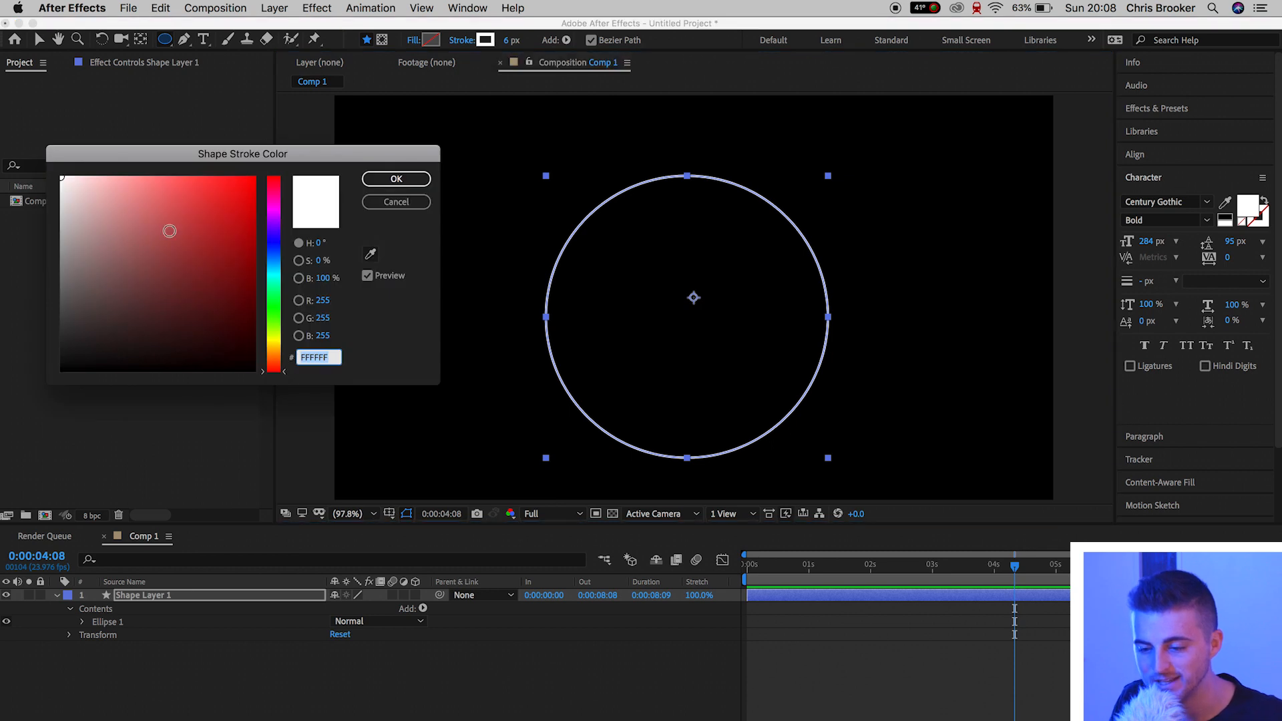
pyautogui.click(261, 178)
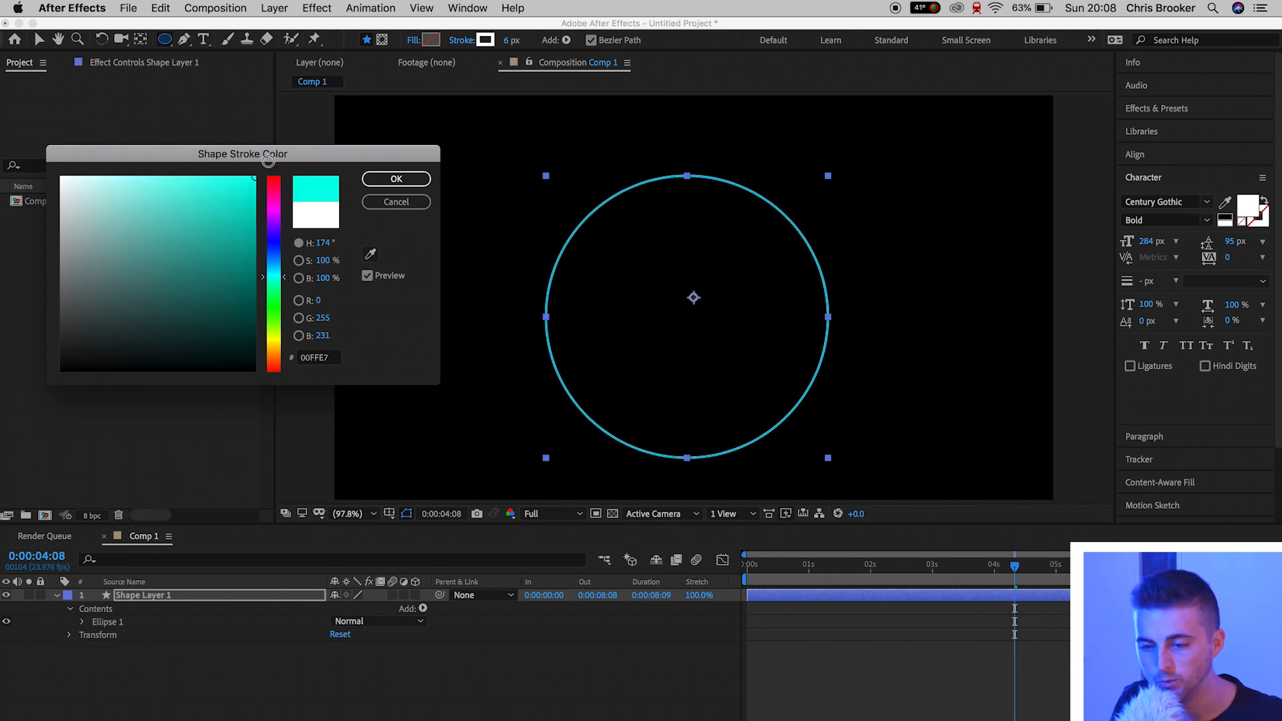
pyautogui.click(396, 178)
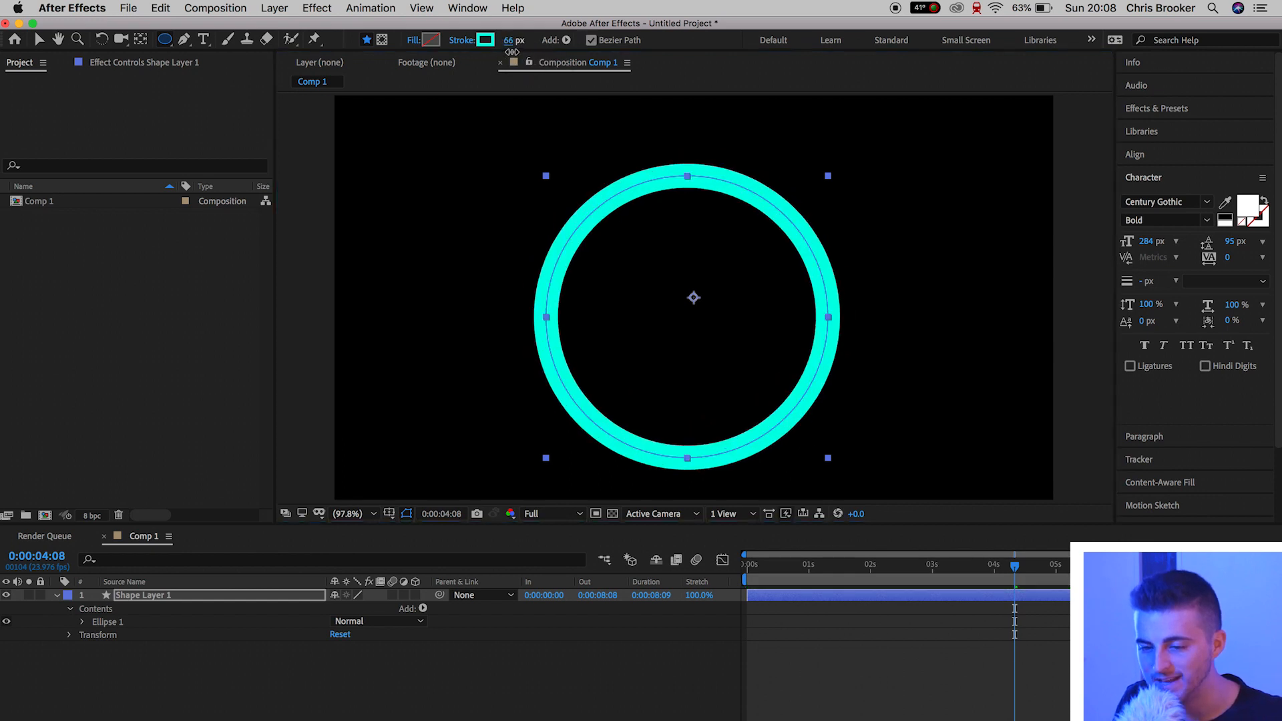
# Step: Set the stroke width to 10 px and return to the Selection Tool
pyautogui.write('15')
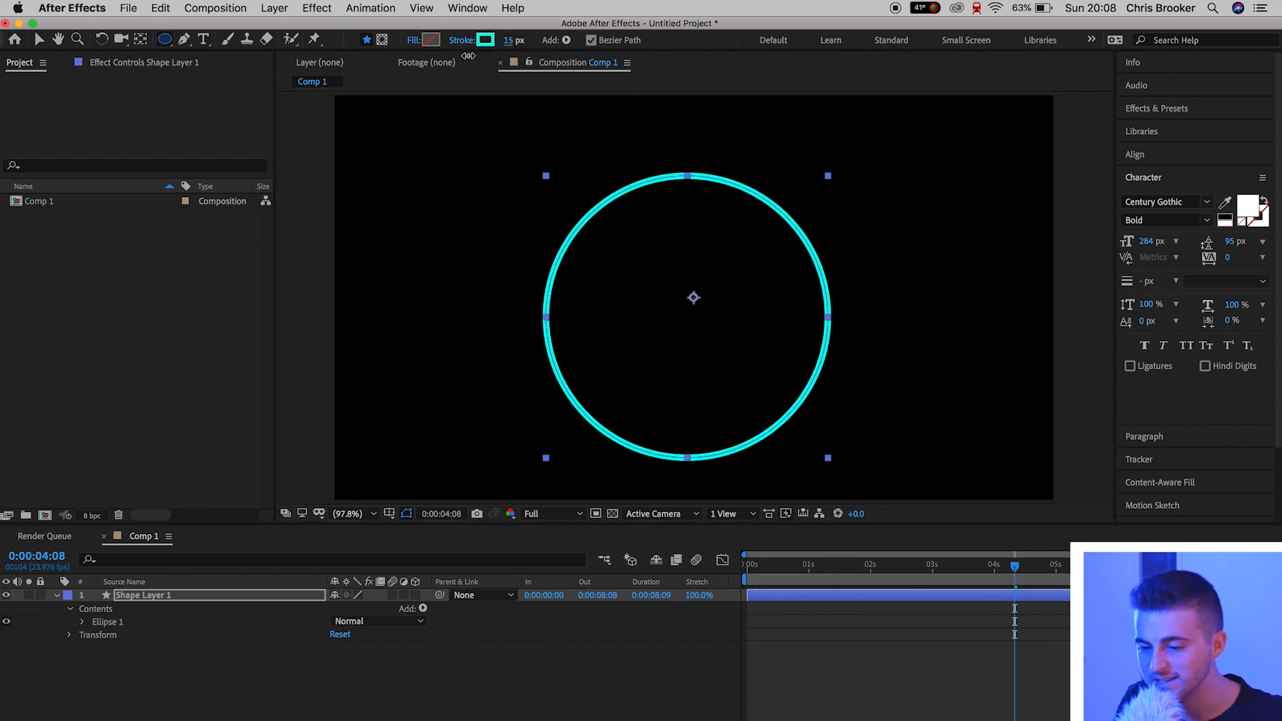
pyautogui.write('10')
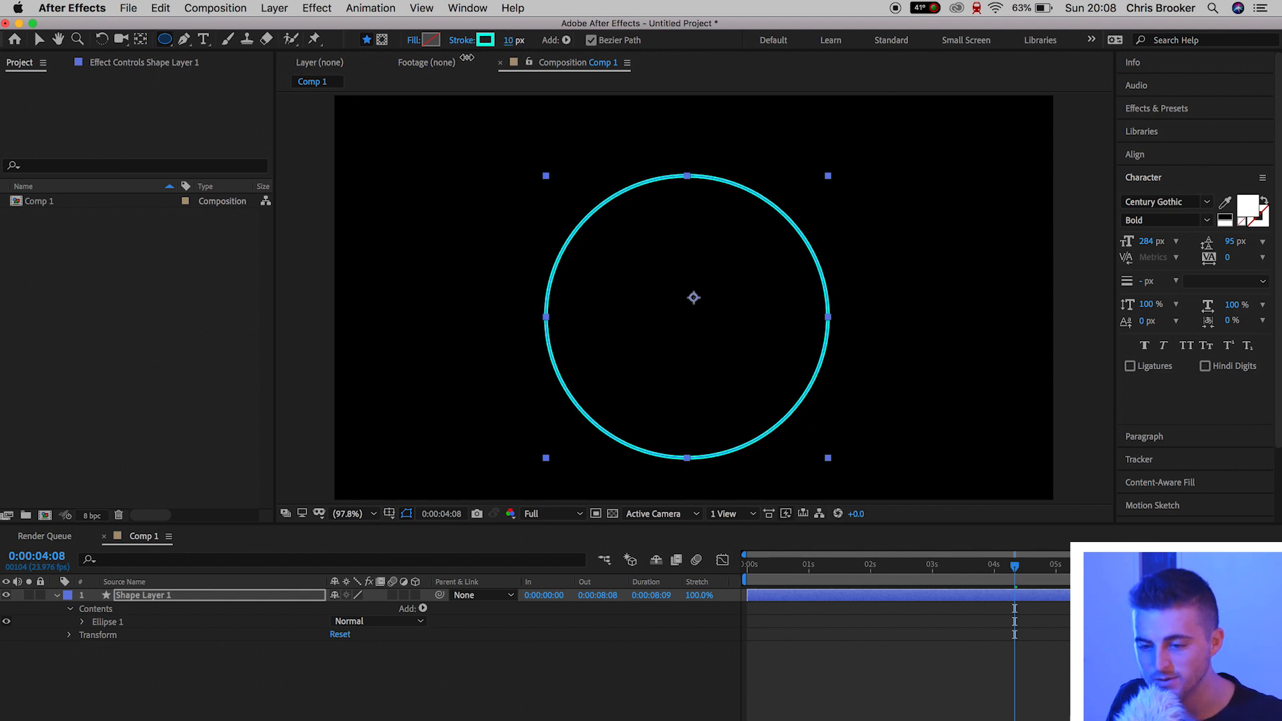
pyautogui.click(509, 40)
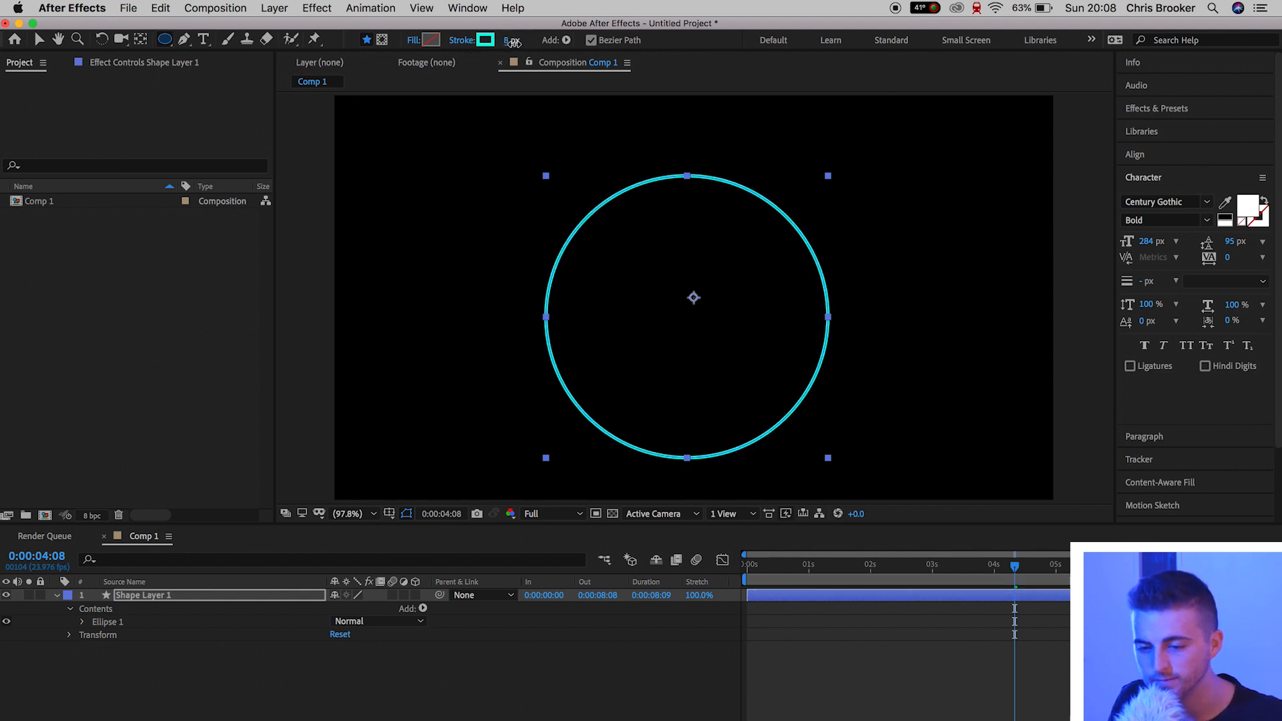
pyautogui.click(507, 40)
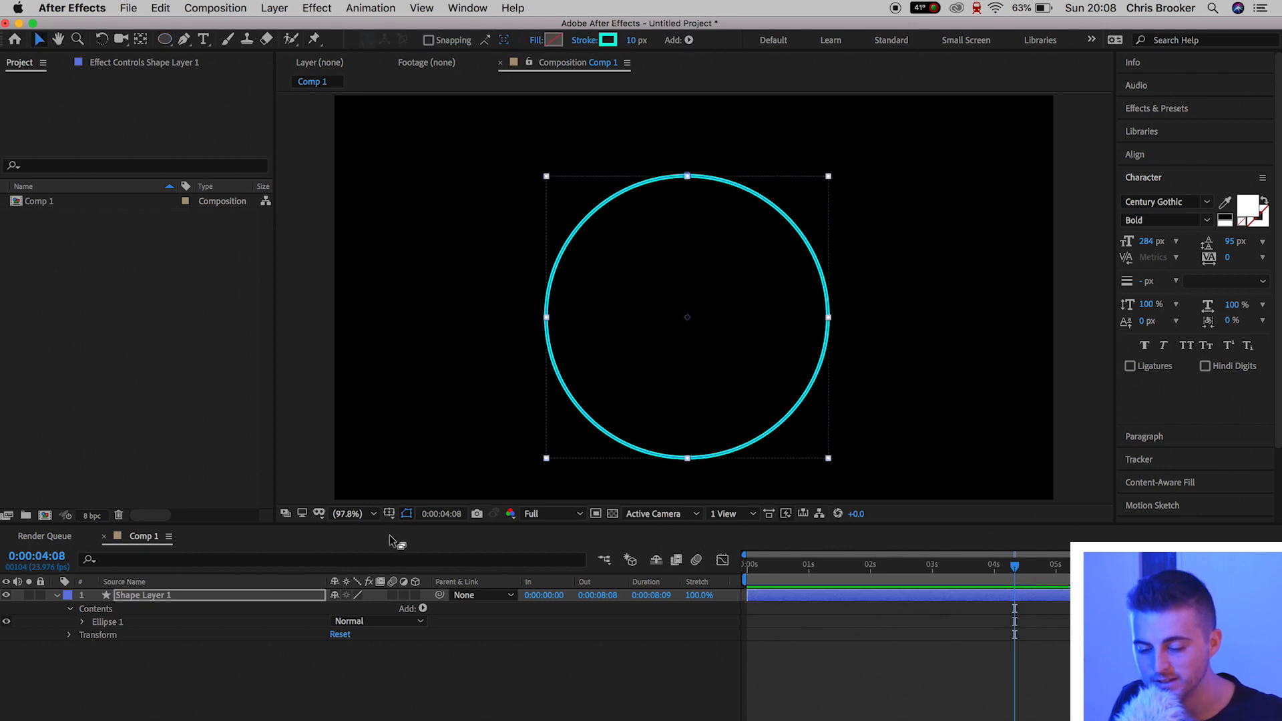
# Step: Deselect the aqua circle layer by clicking an empty area
pyautogui.click(389, 514)
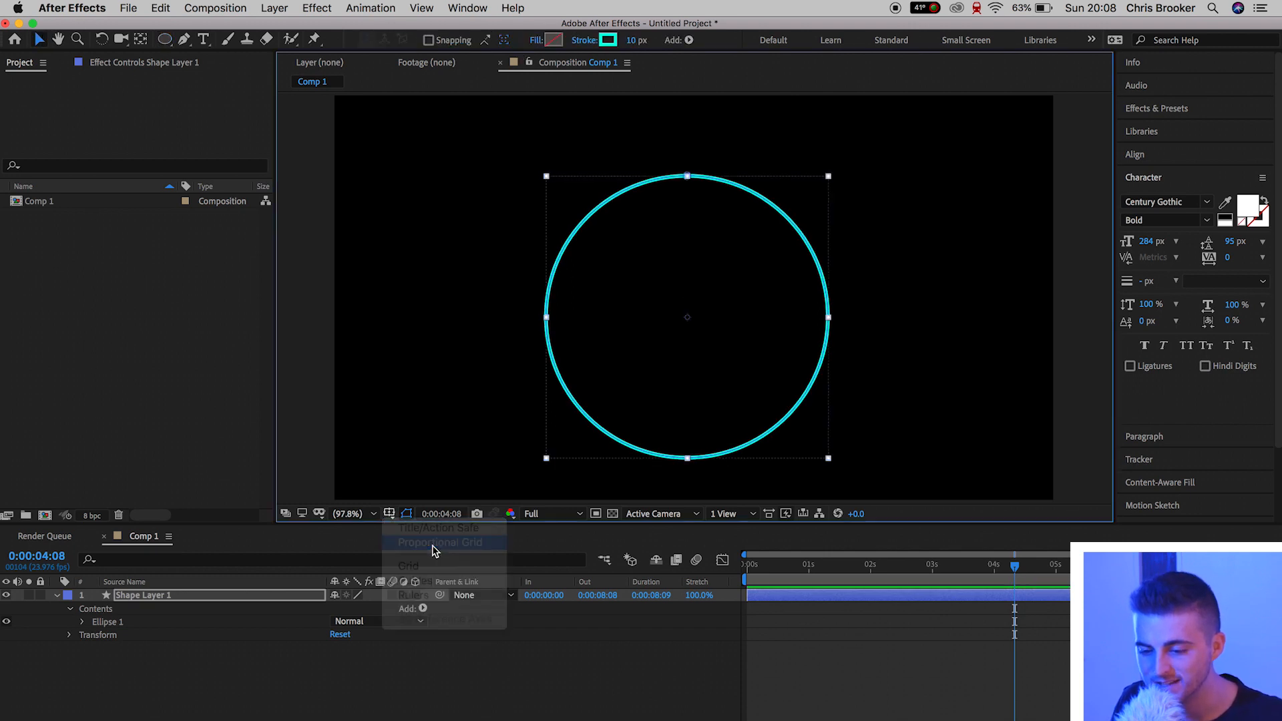
pyautogui.click(441, 542)
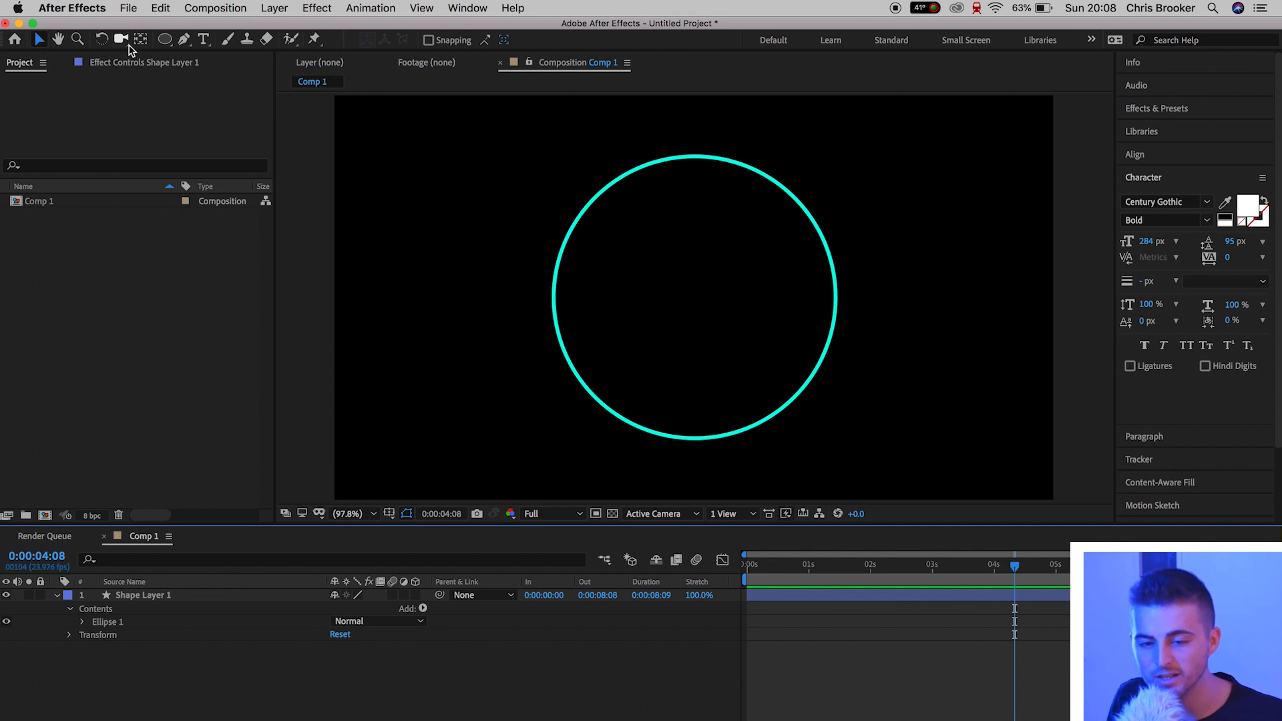
pyautogui.click(164, 39)
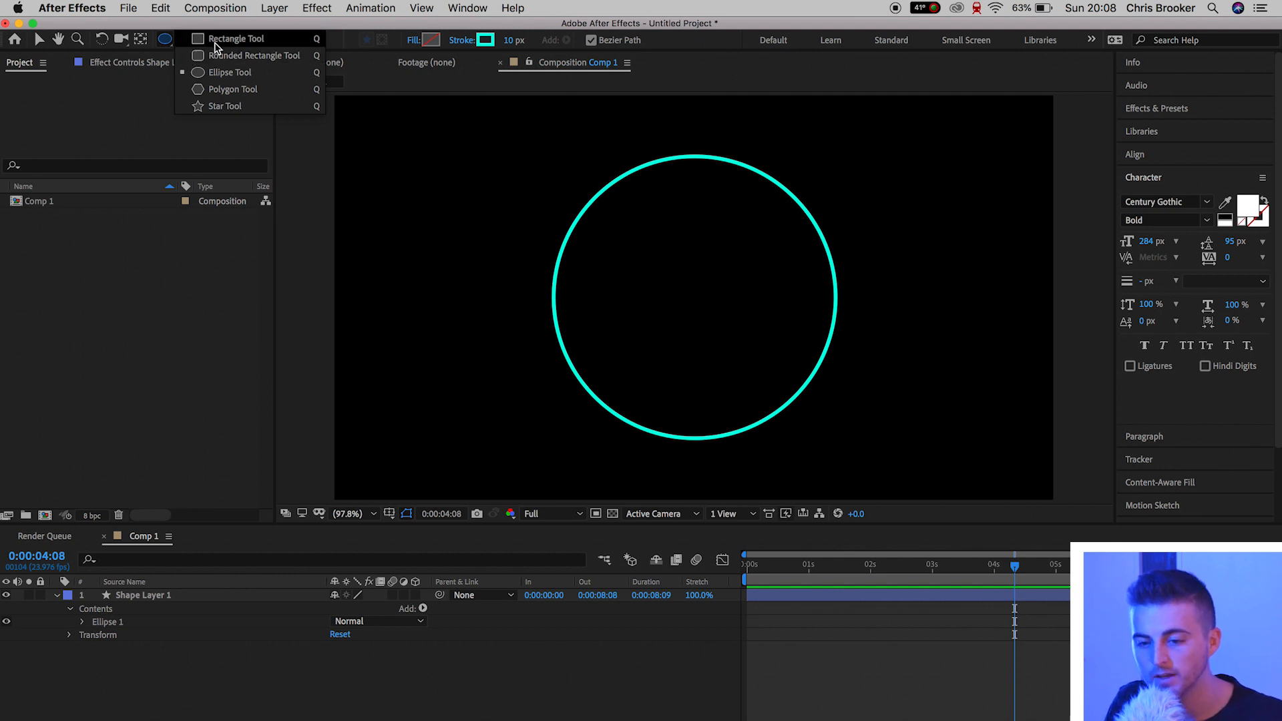
# Step: Choose the Rectangle Tool with a white (FFFFFF) fill and no stroke
pyautogui.click(433, 40)
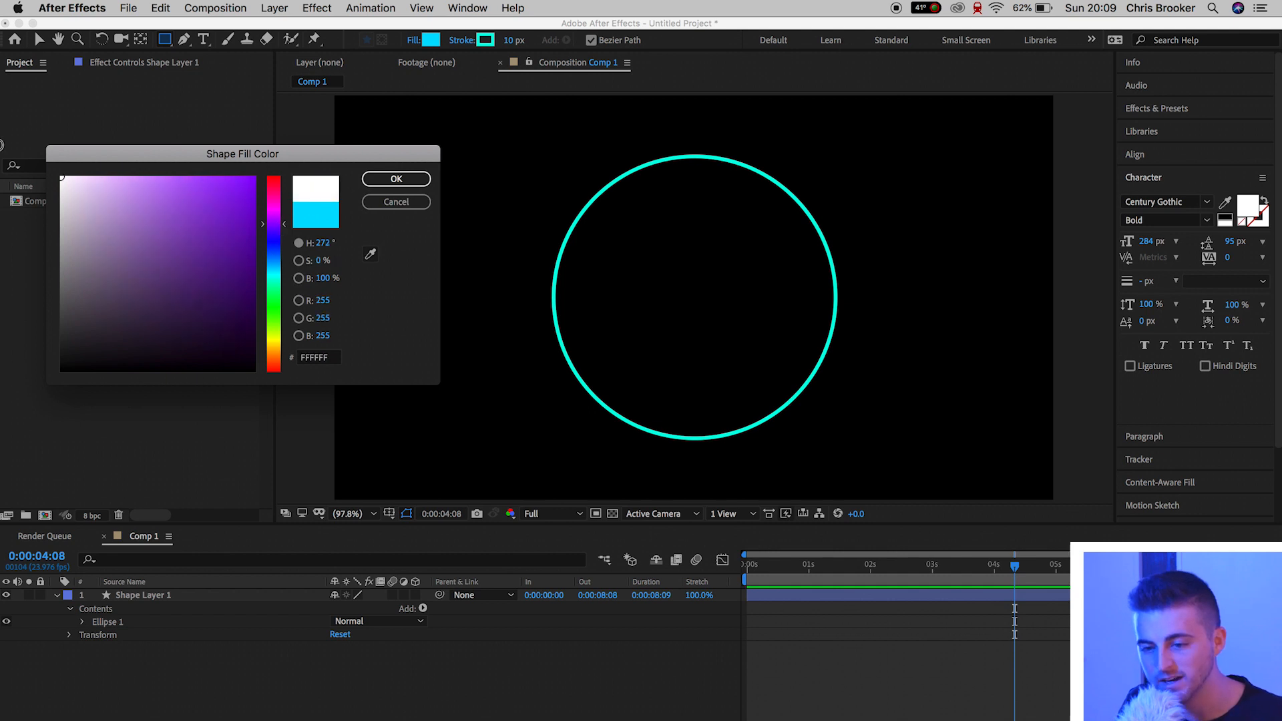
pyautogui.click(396, 179)
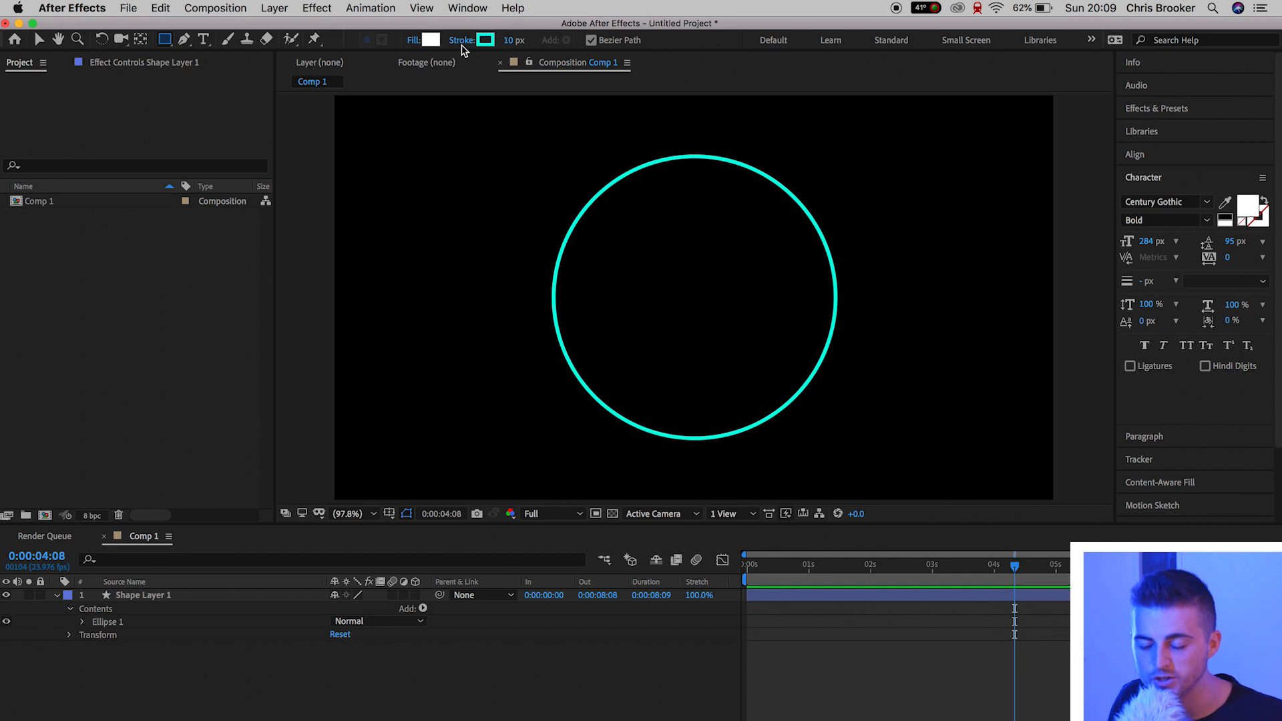
pyautogui.click(486, 40)
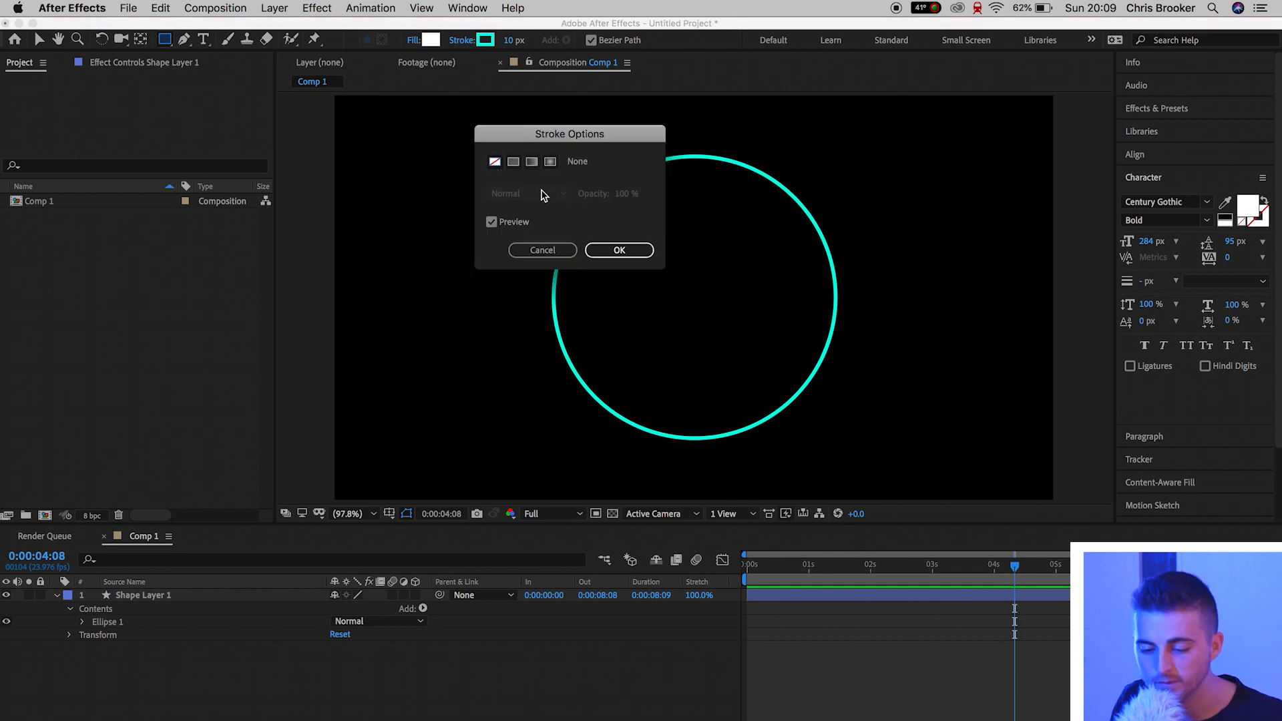
pyautogui.click(619, 251)
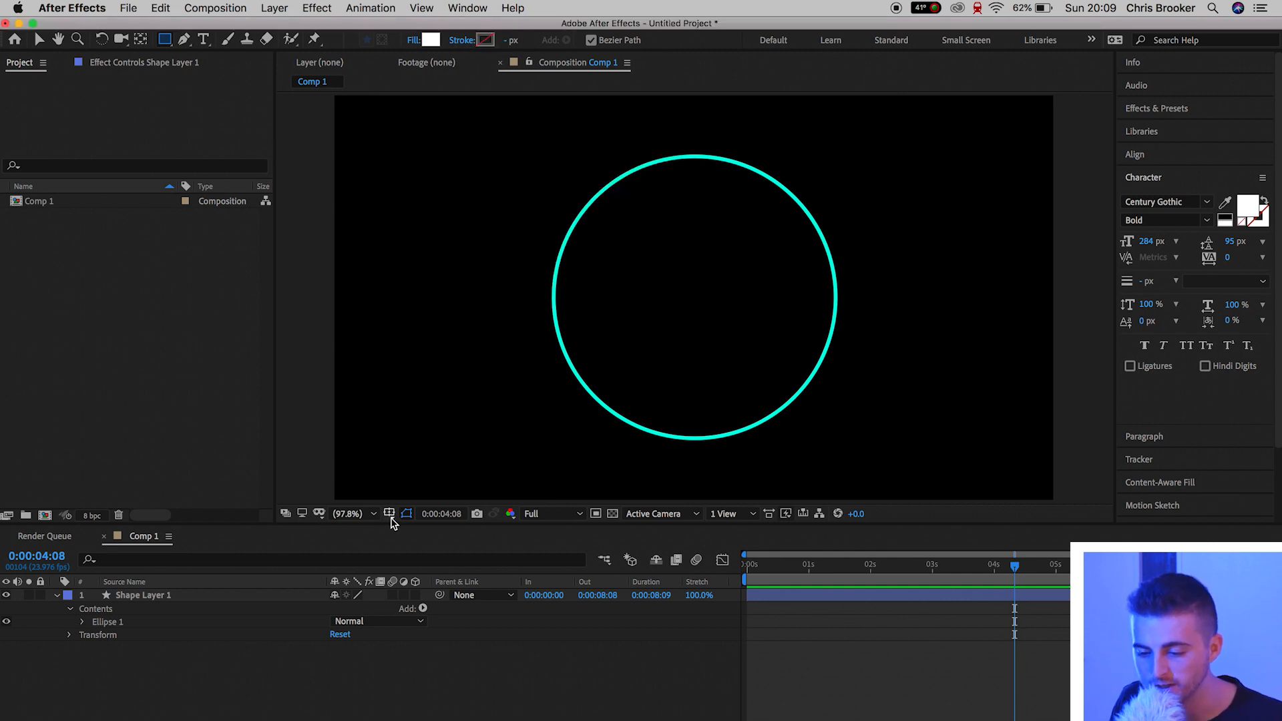
pyautogui.click(390, 513)
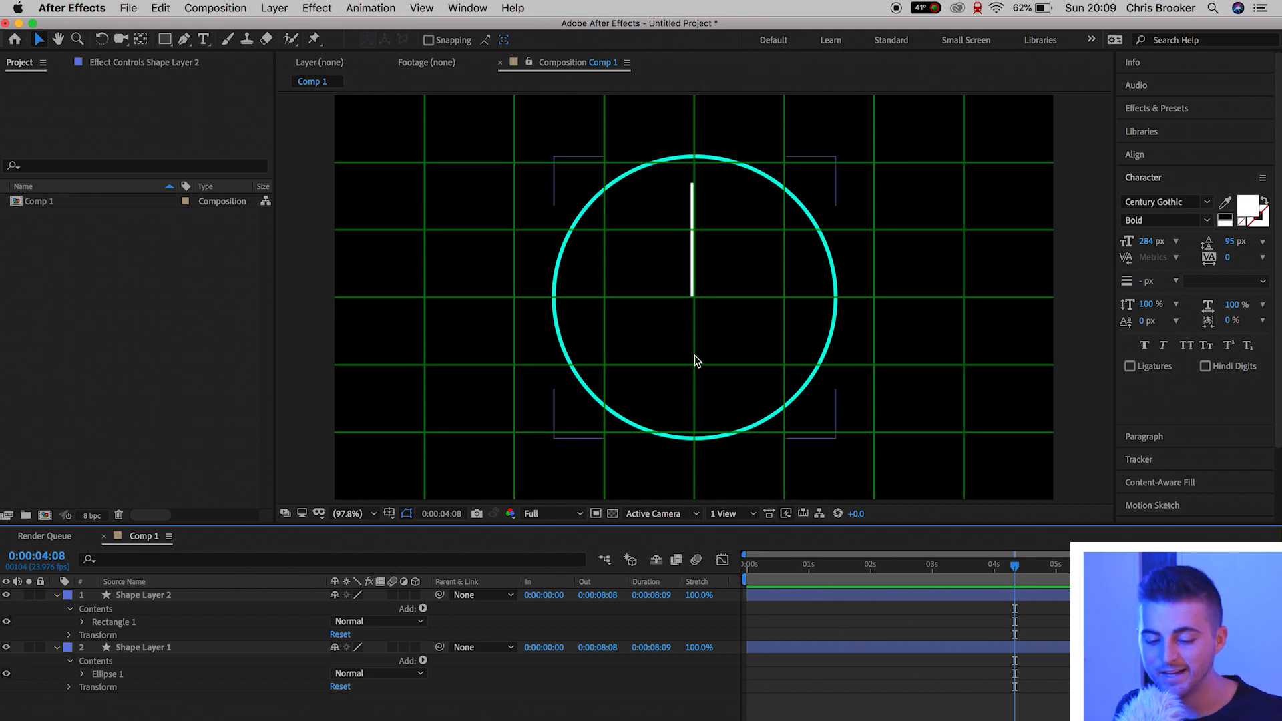
pyautogui.moveTo(691, 238)
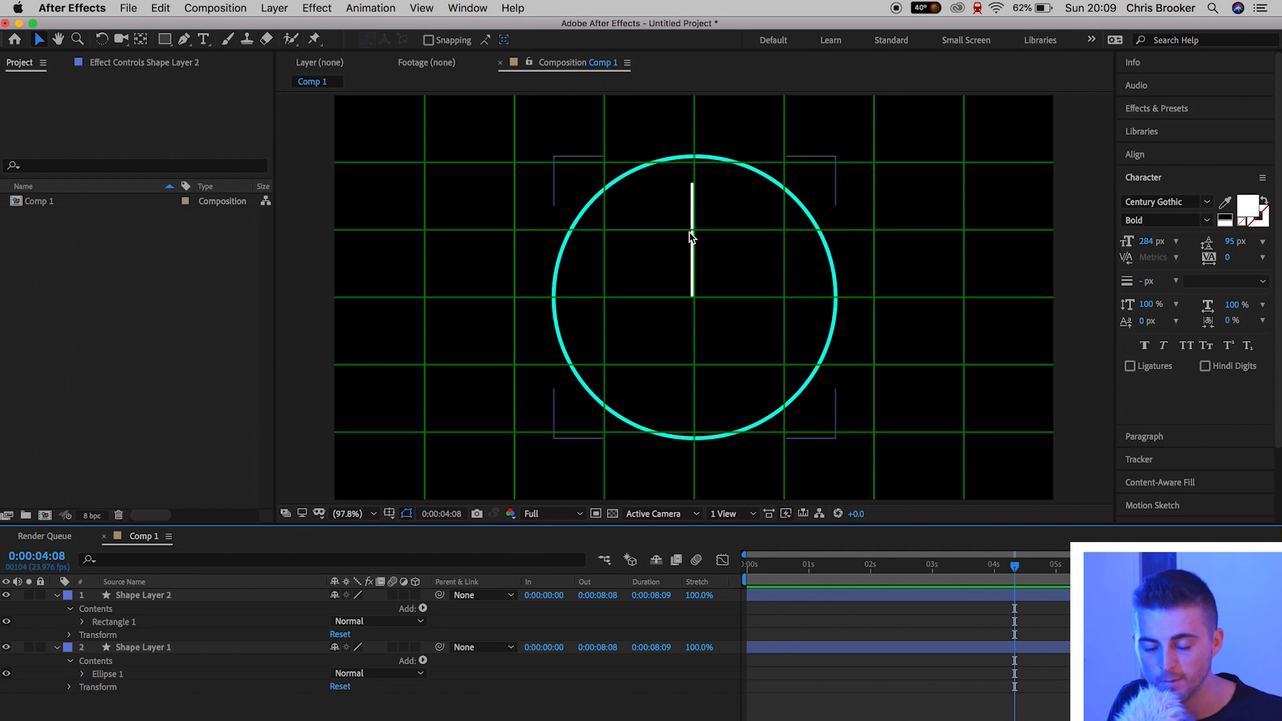
# Step: Select the vertical white arm to duplicate it into a horizontal arm
pyautogui.click(164, 39)
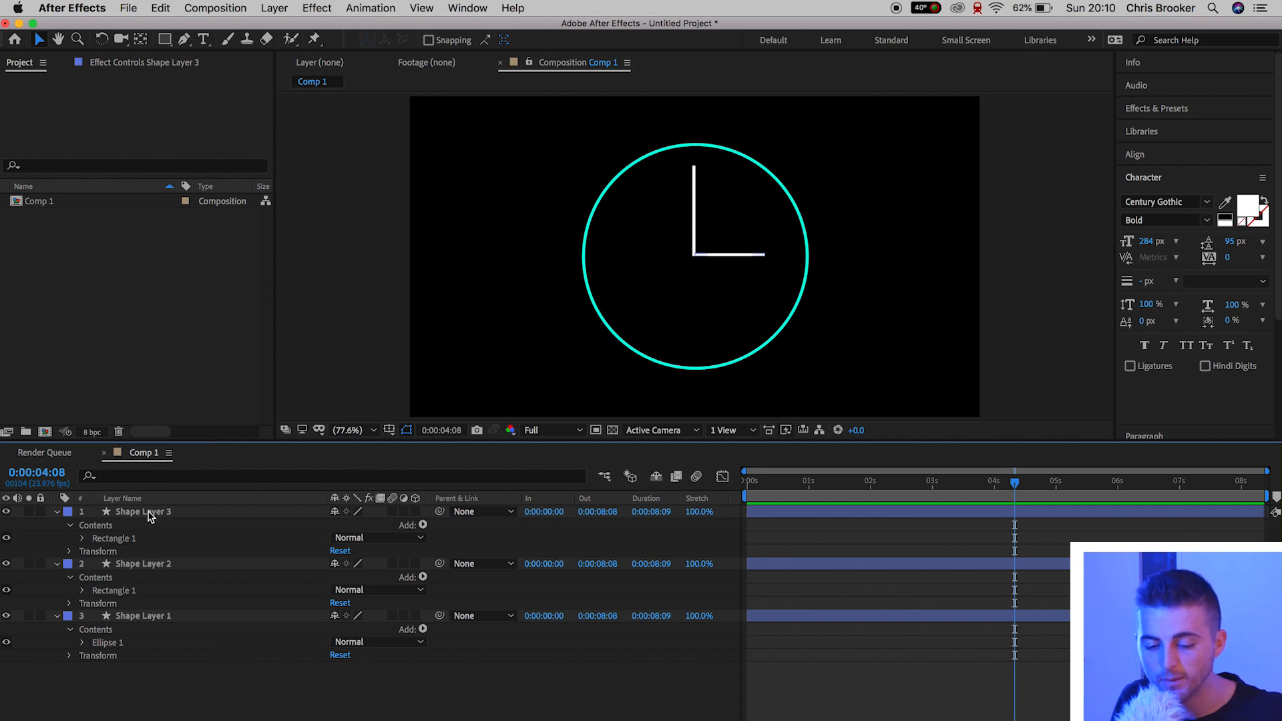
# Step: Rename the shape layers Arm 2, Arm 1 and Clock Face
pyautogui.rightClick(143, 511)
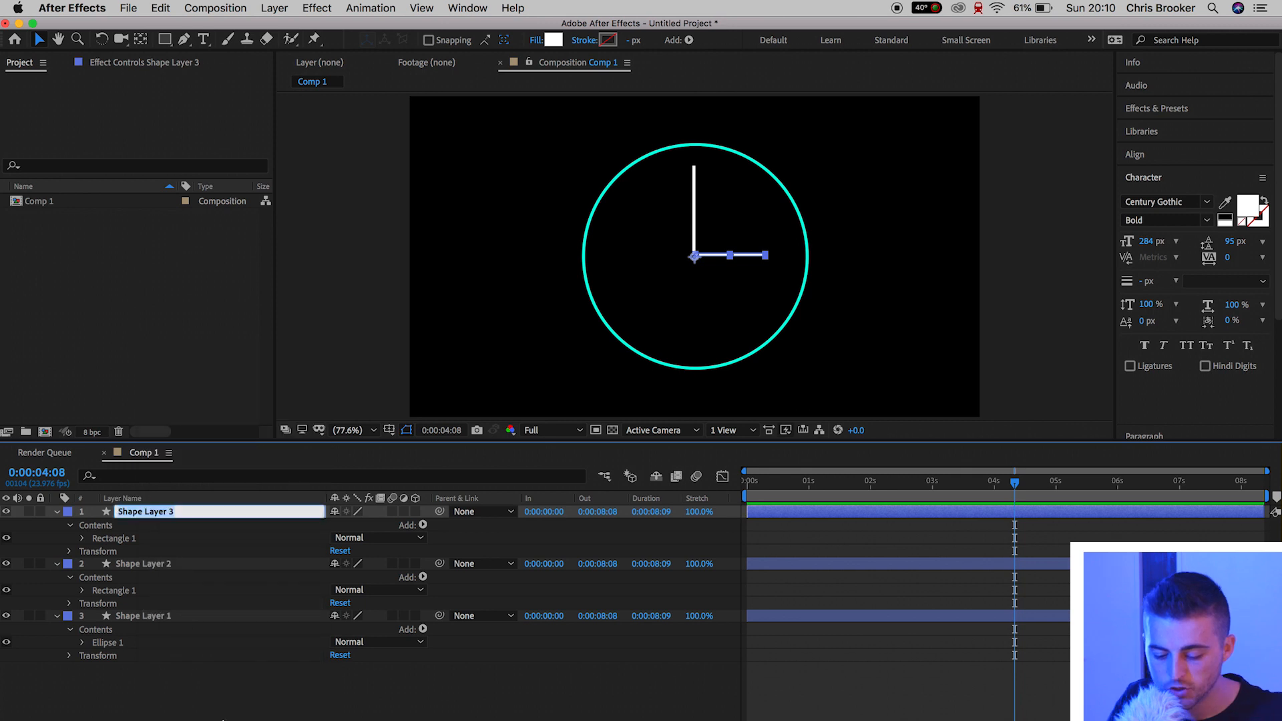
pyautogui.write('Arm 2')
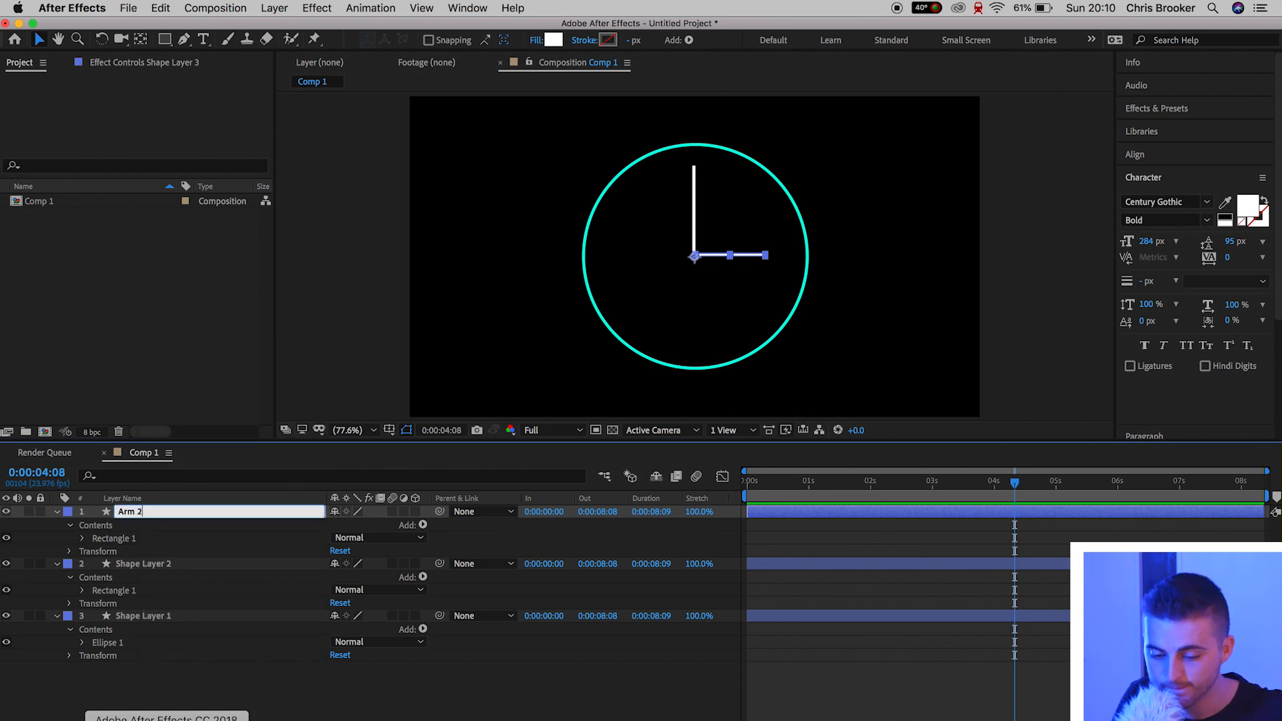
pyautogui.rightClick(143, 564)
pyautogui.write('Arm 1')
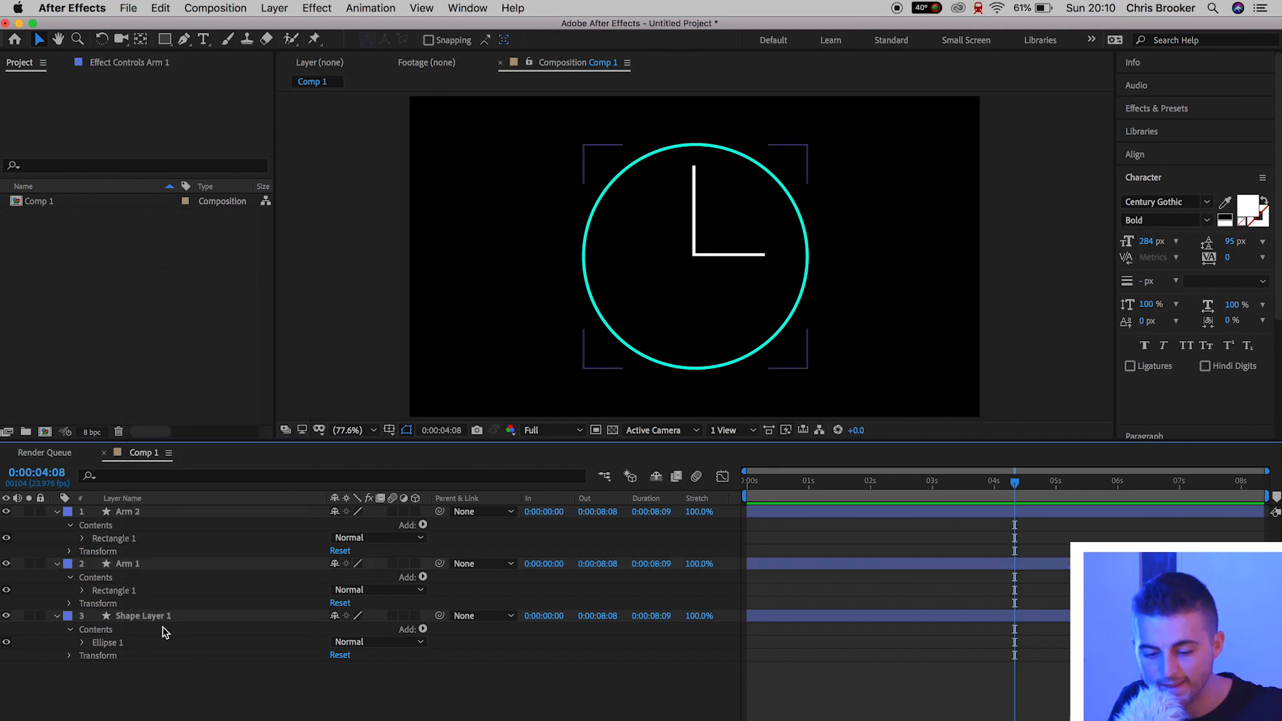
pyautogui.rightClick(139, 616)
pyautogui.write('Clock Face')
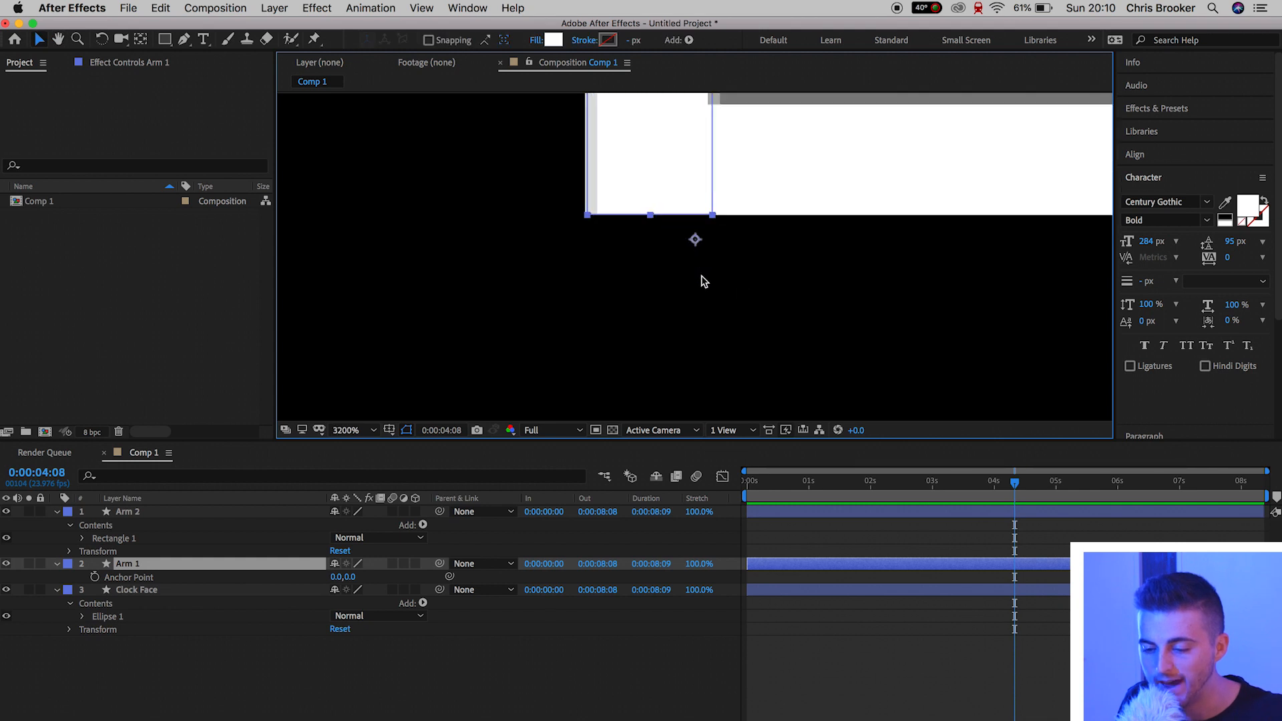
pyautogui.moveTo(607, 211)
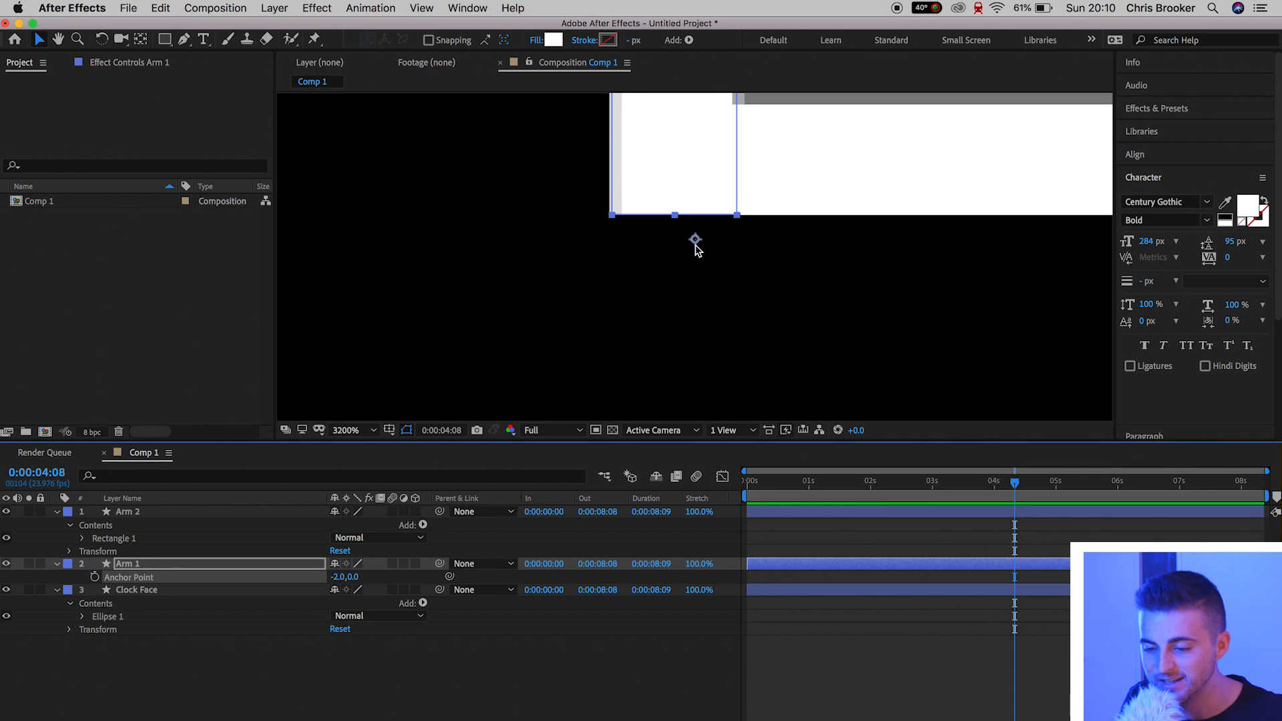
pyautogui.moveTo(496, 401)
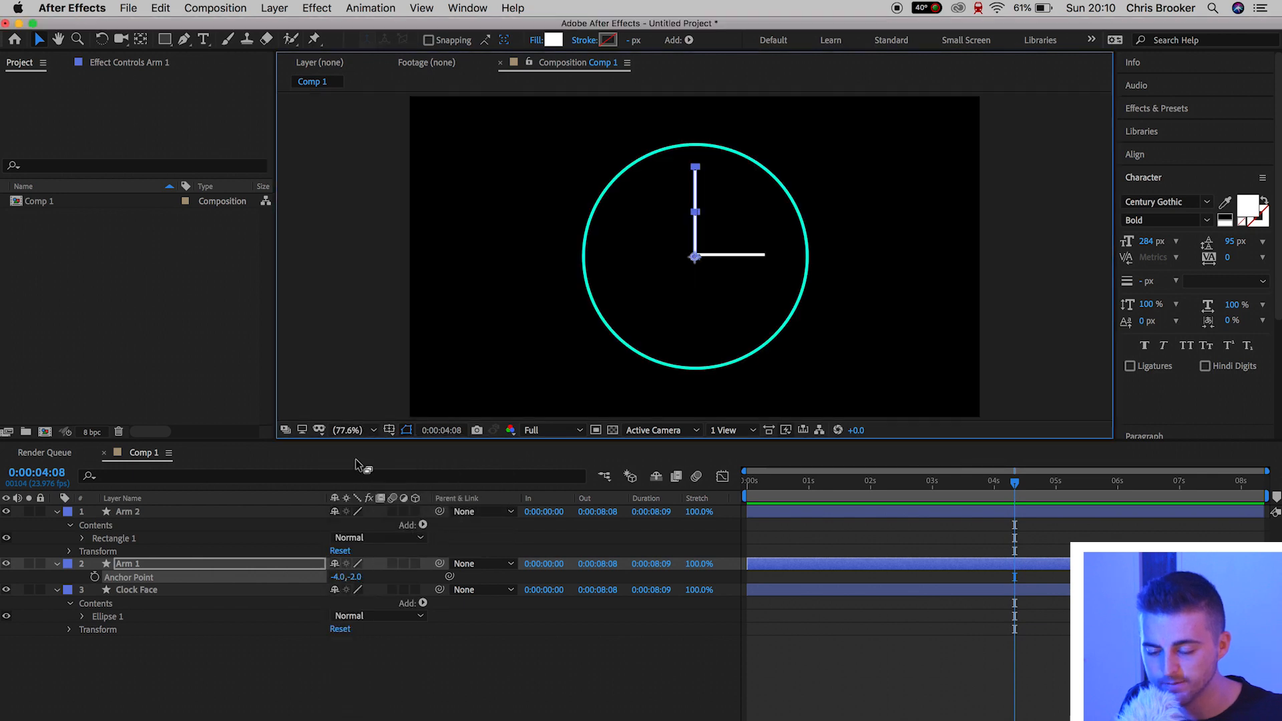
pyautogui.moveTo(761, 277)
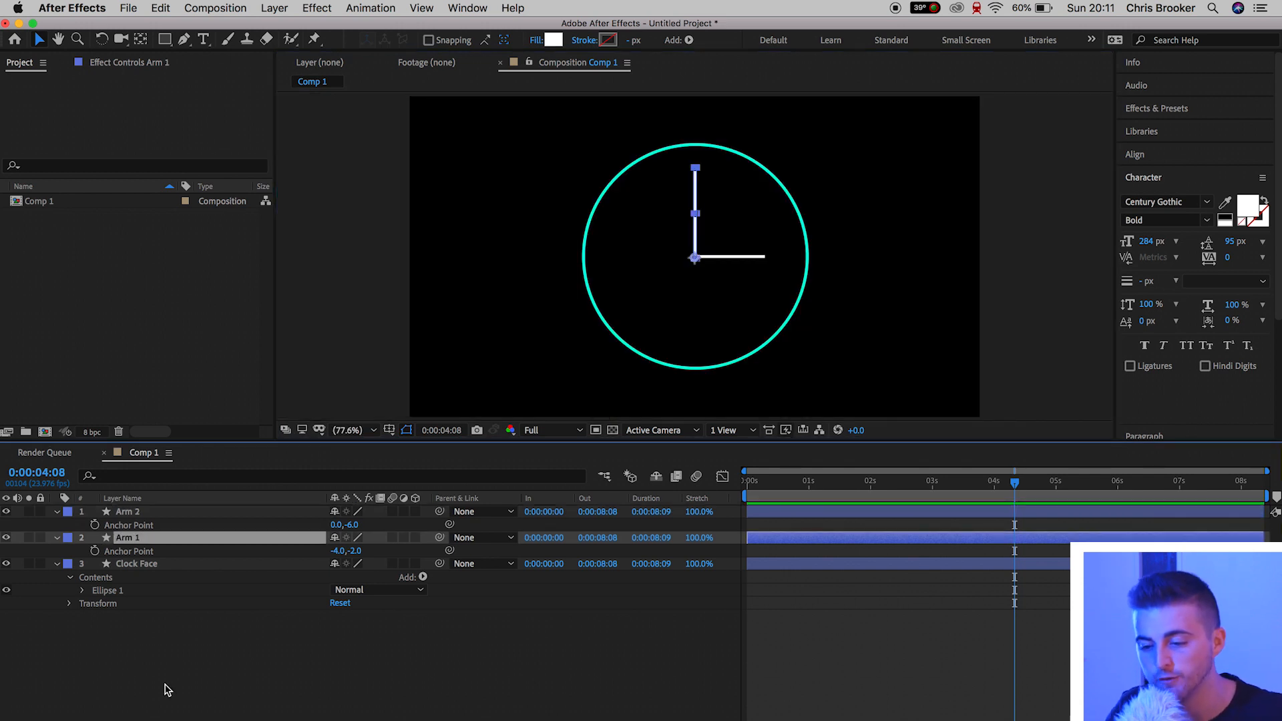
pyautogui.moveTo(131, 515)
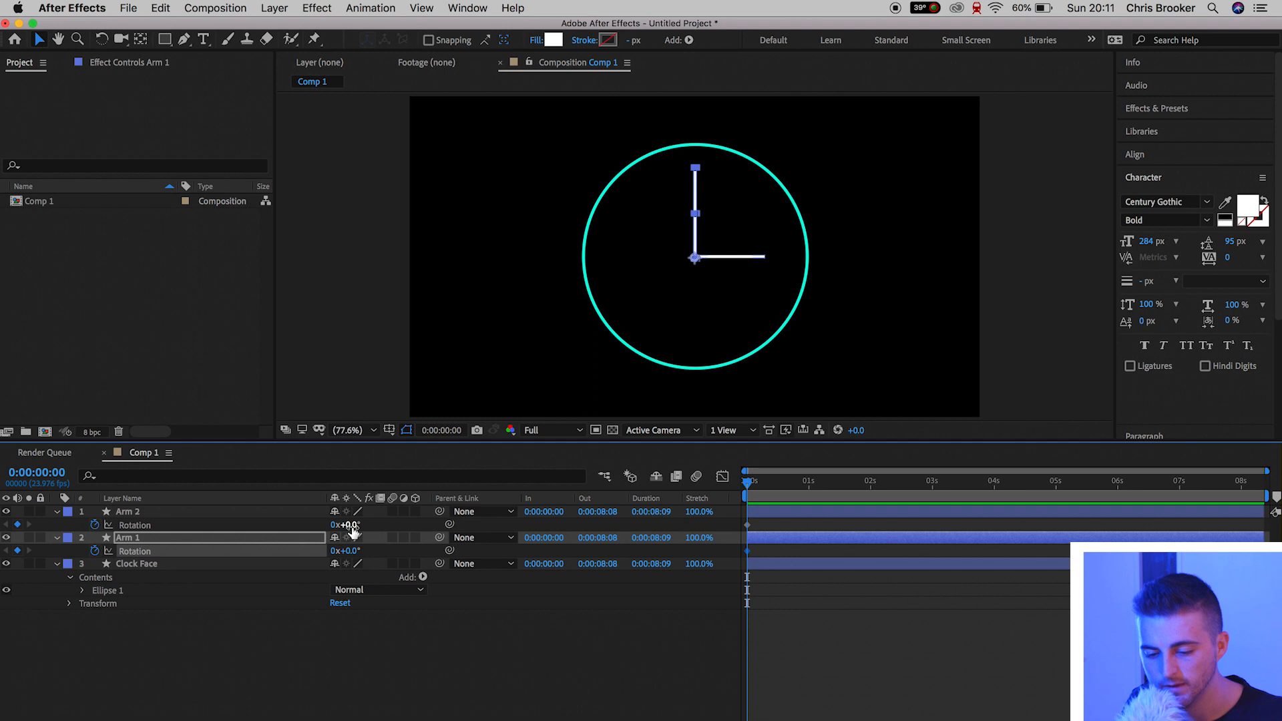
# Step: Scrub Arm 2's rotation to -90° and move the playhead to about 7 seconds
pyautogui.moveTo(345, 524); pyautogui.dragTo(311, 525)
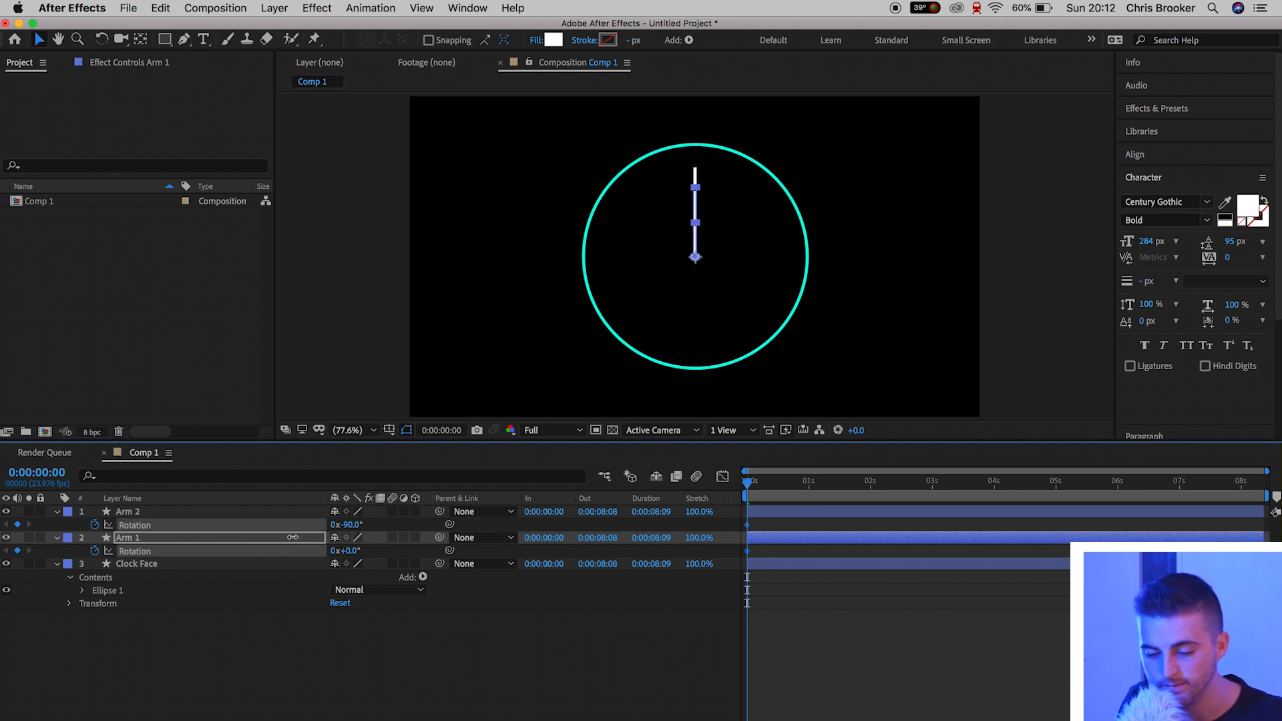
pyautogui.click(128, 511)
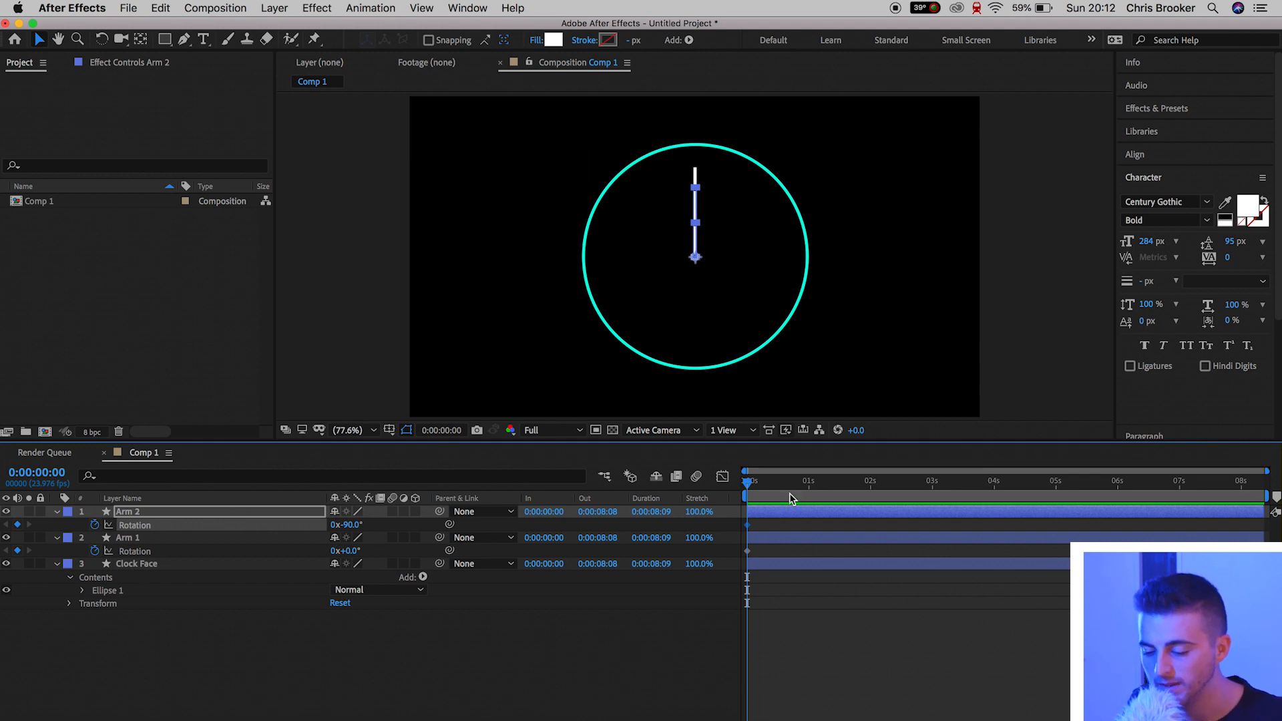
pyautogui.moveTo(747, 485); pyautogui.dragTo(1195, 484)
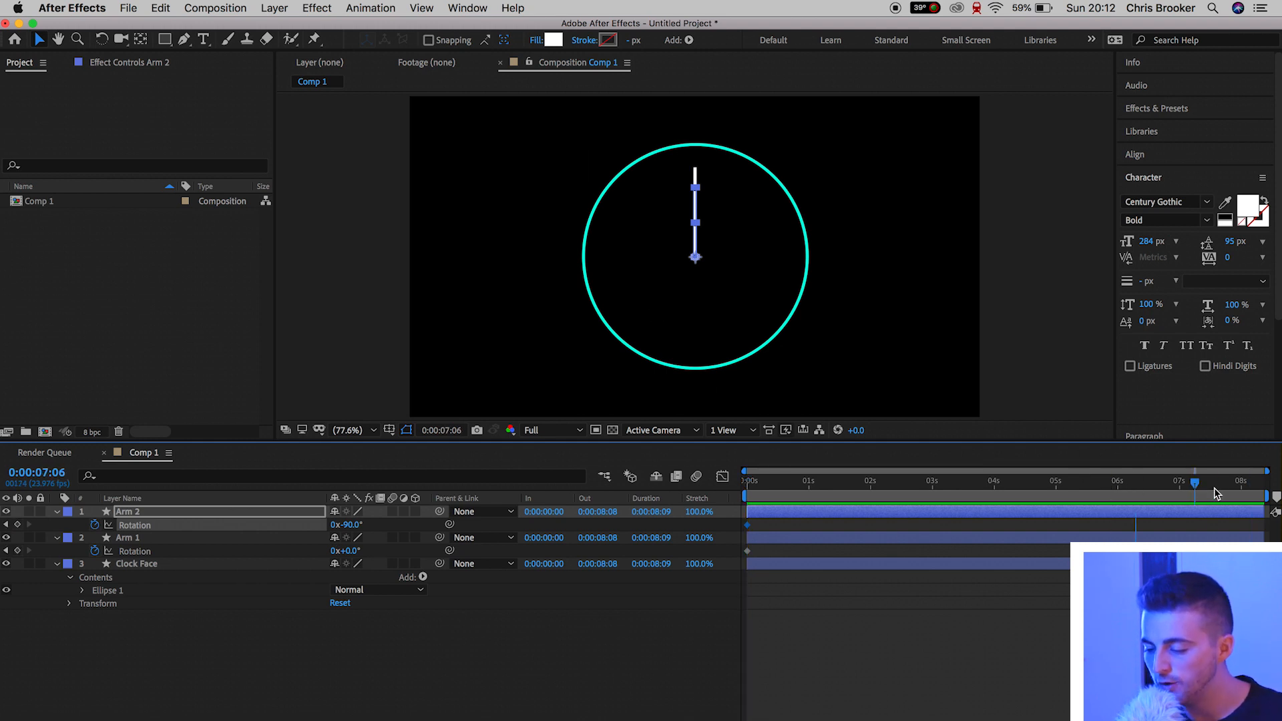